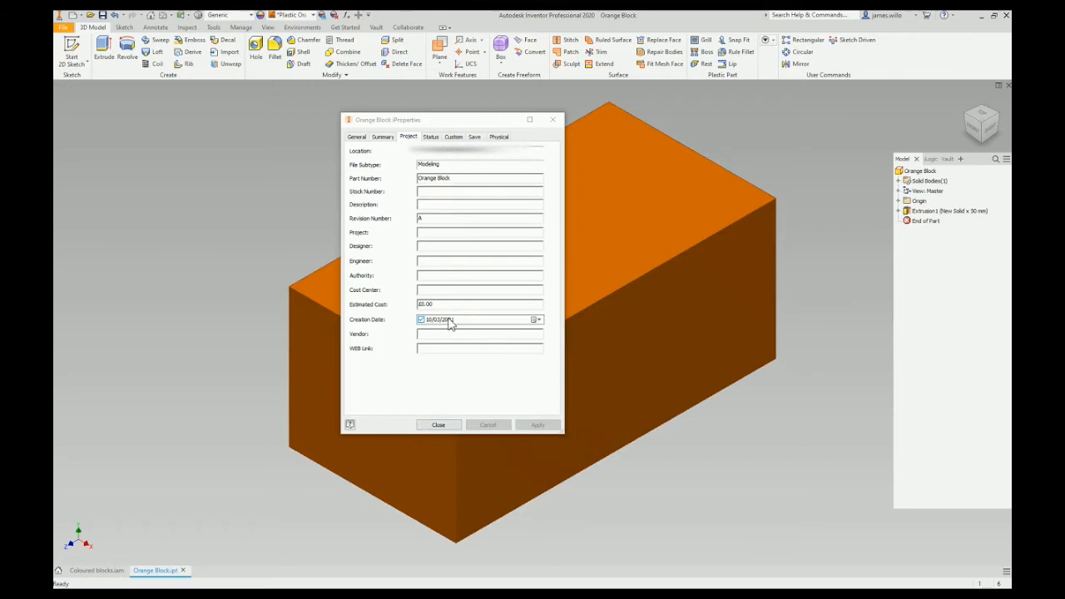
- Close the Orange Block iProperties and return to the Coloured blocks.iam assembly
left_click(438, 424)
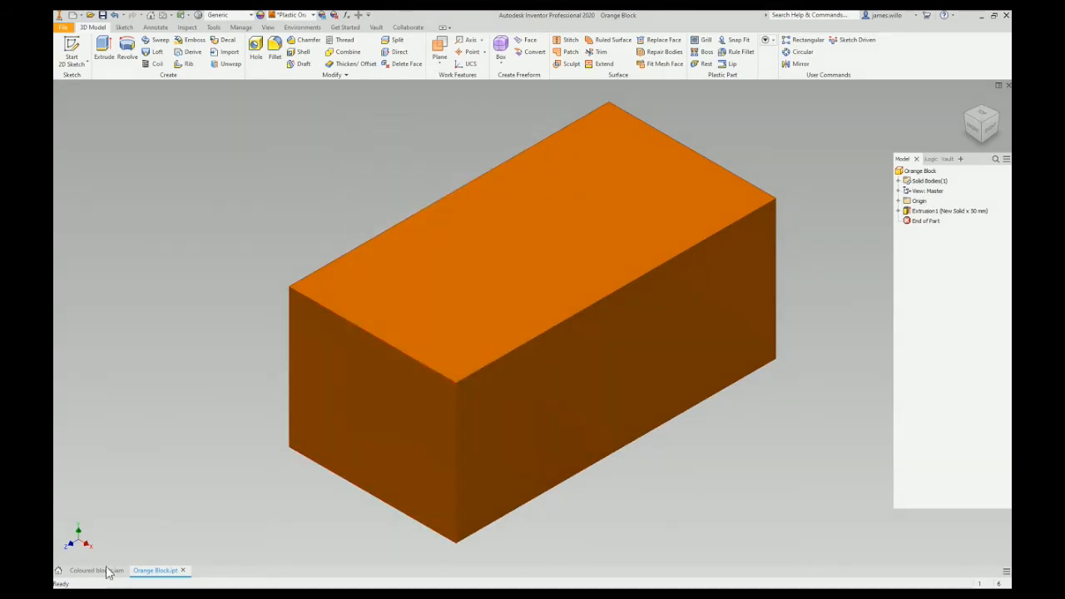
left_click(96, 569)
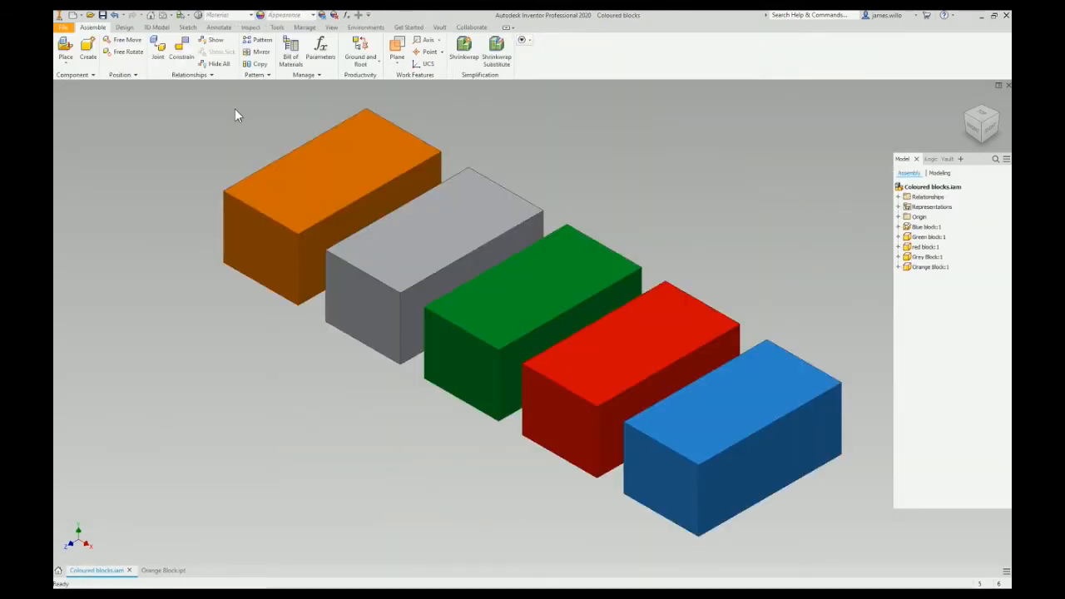
- In the Bill of Materials, copy the Part Number block names into Title and begin the next part number
left_click(289, 50)
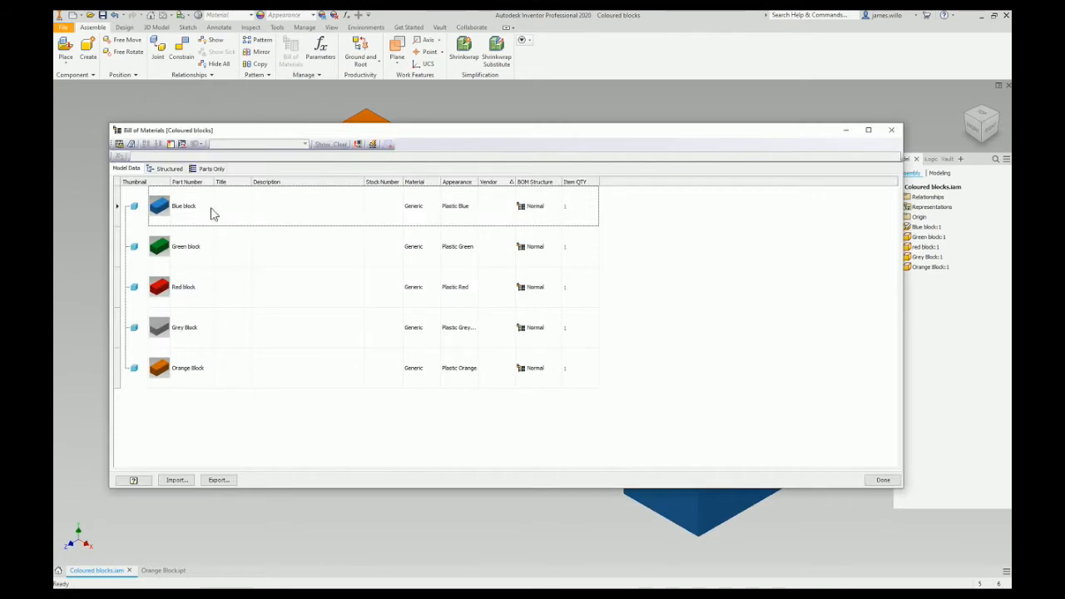
left_click(185, 247)
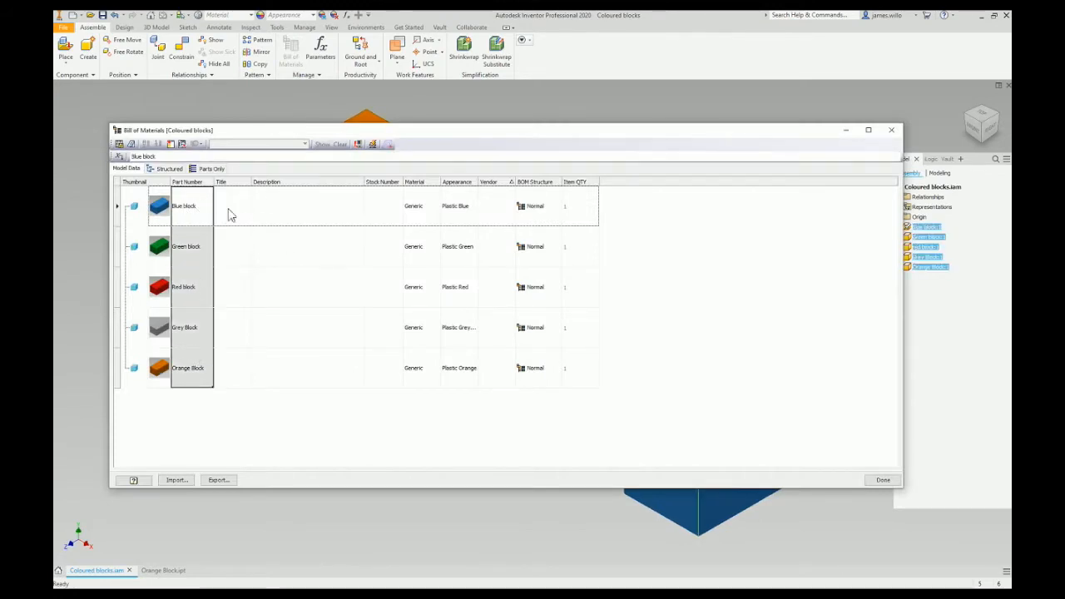
mouse_move(182, 366)
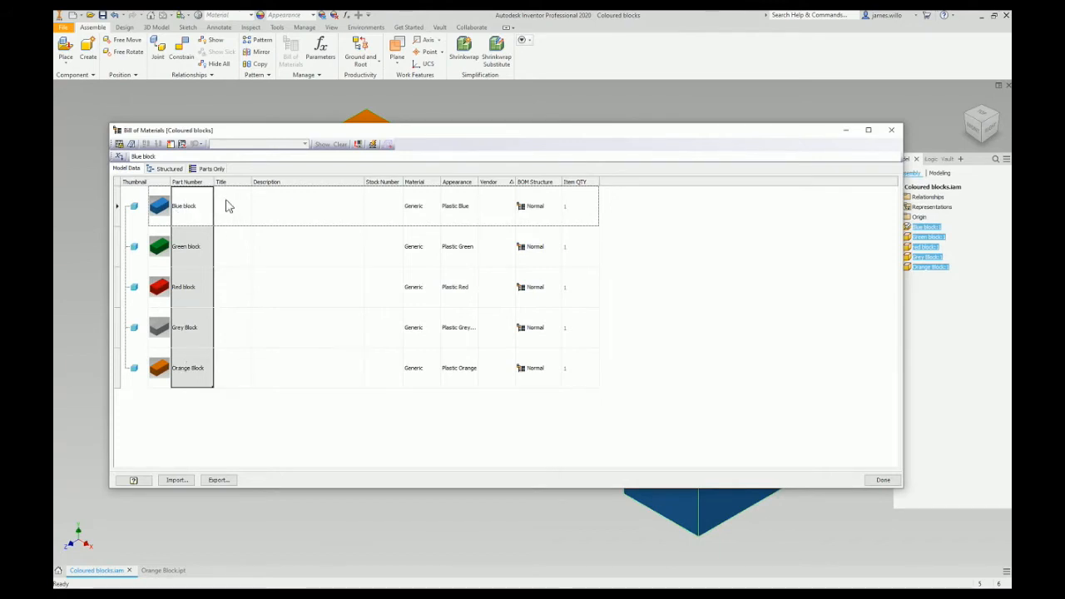
left_click(233, 206)
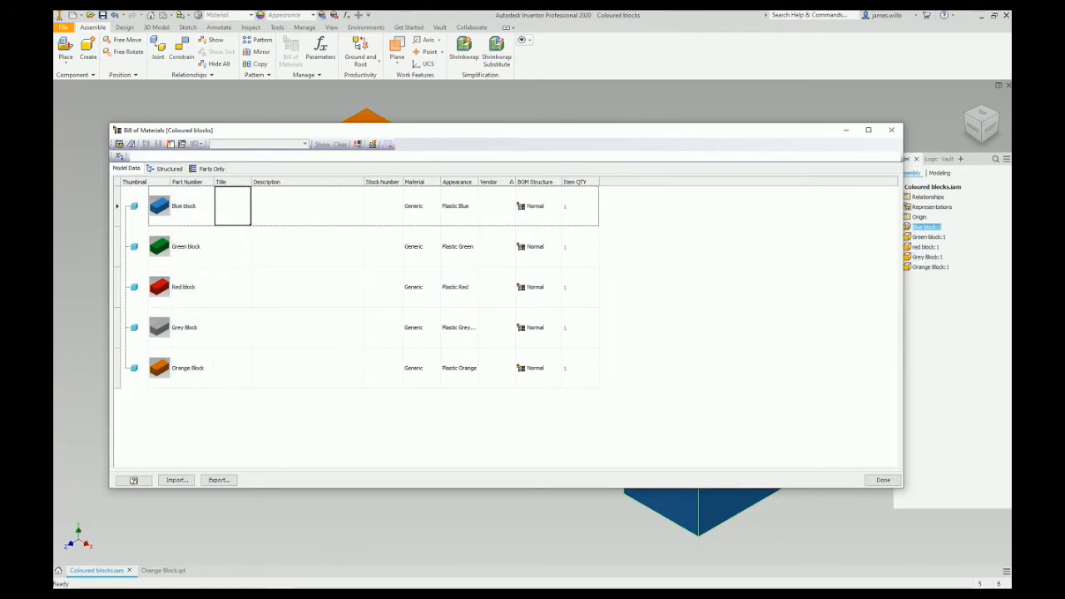
left_click(233, 206)
type("123456")
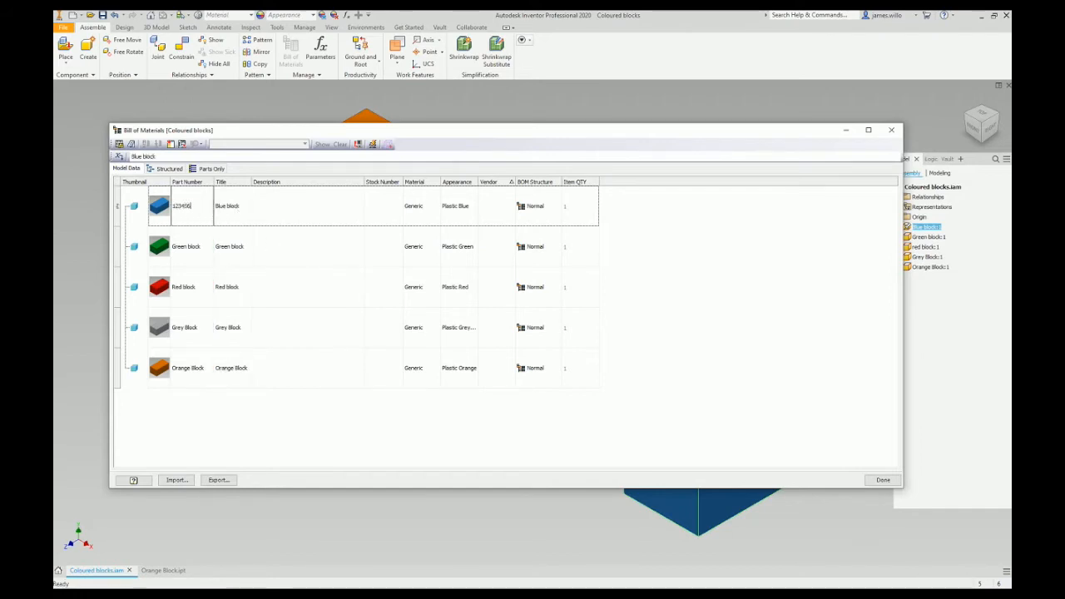
left_click(192, 246)
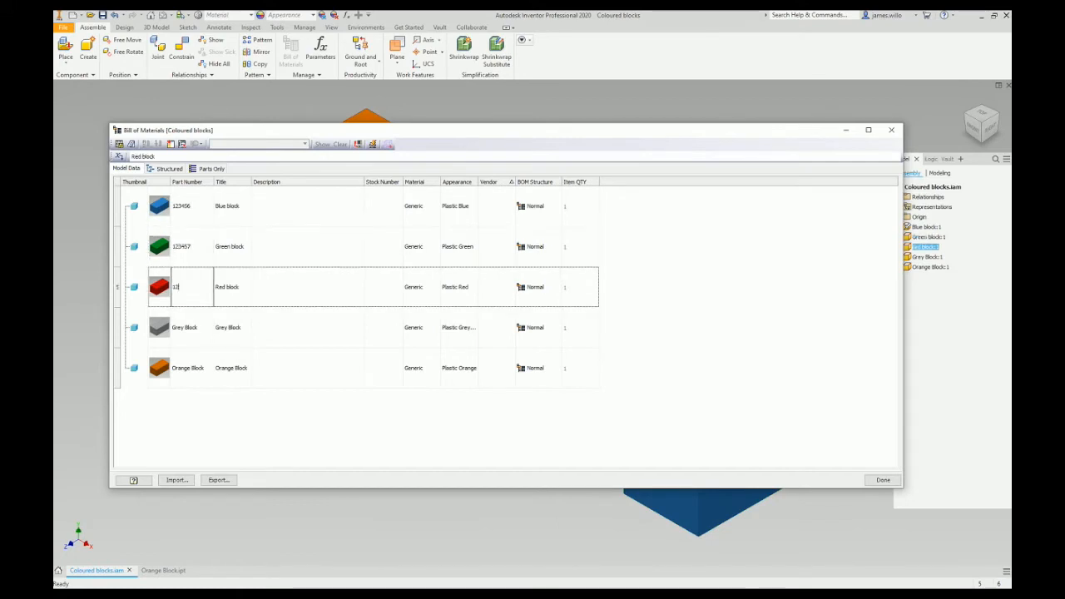
- Enter part number 2348 and set the blue block's vendor to shop
type("2348")
left_click(308, 287)
type("pla")
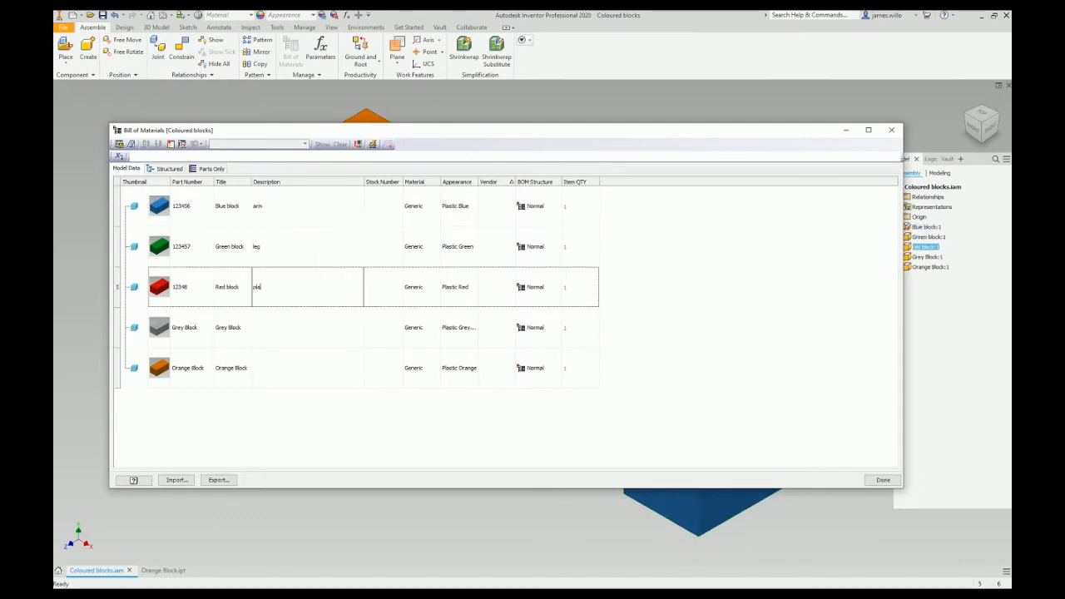
left_click(496, 206)
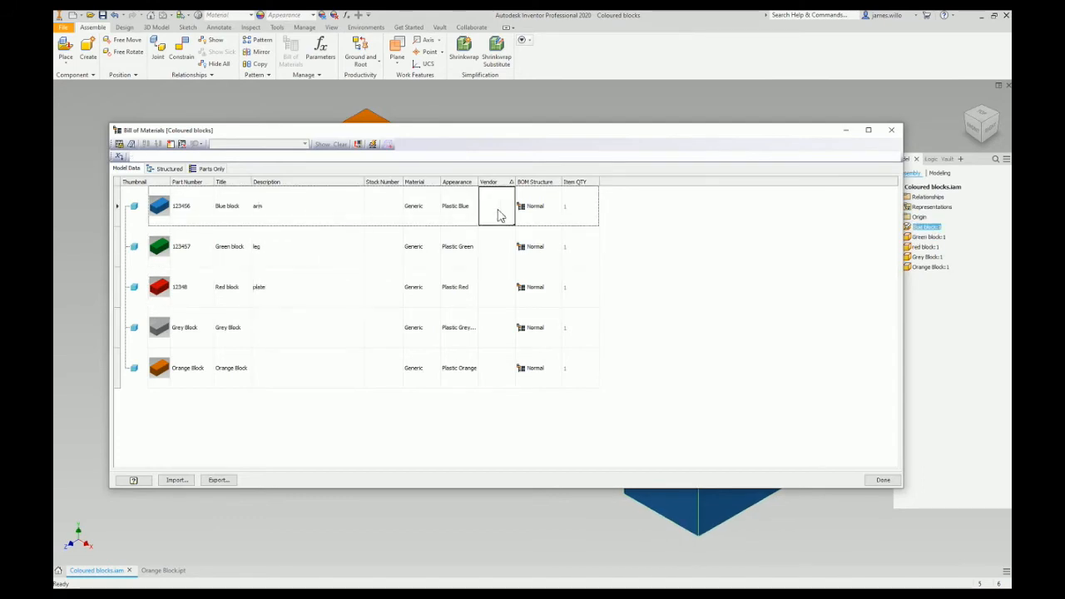
type("shop")
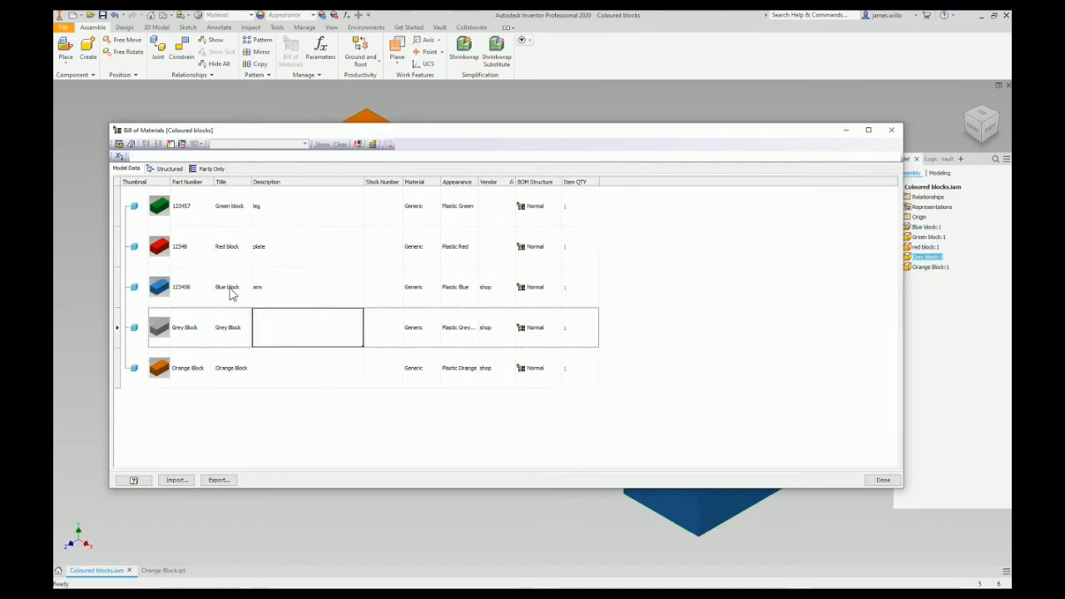
- Copy Blue block's title and arm description onto the grey and orange rows, vendor shop
left_click(226, 286)
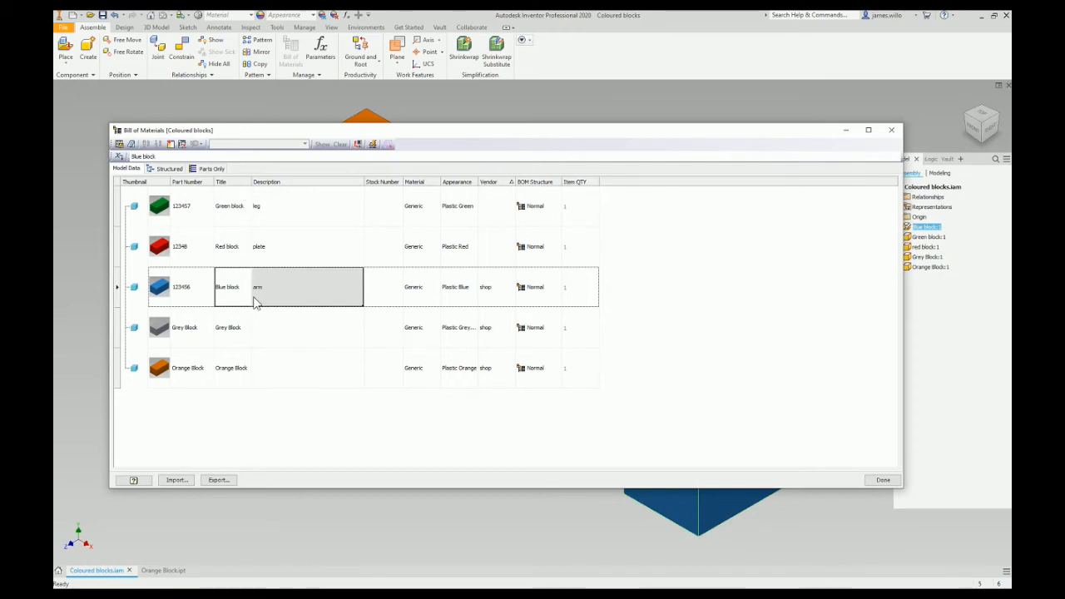
left_click(232, 326)
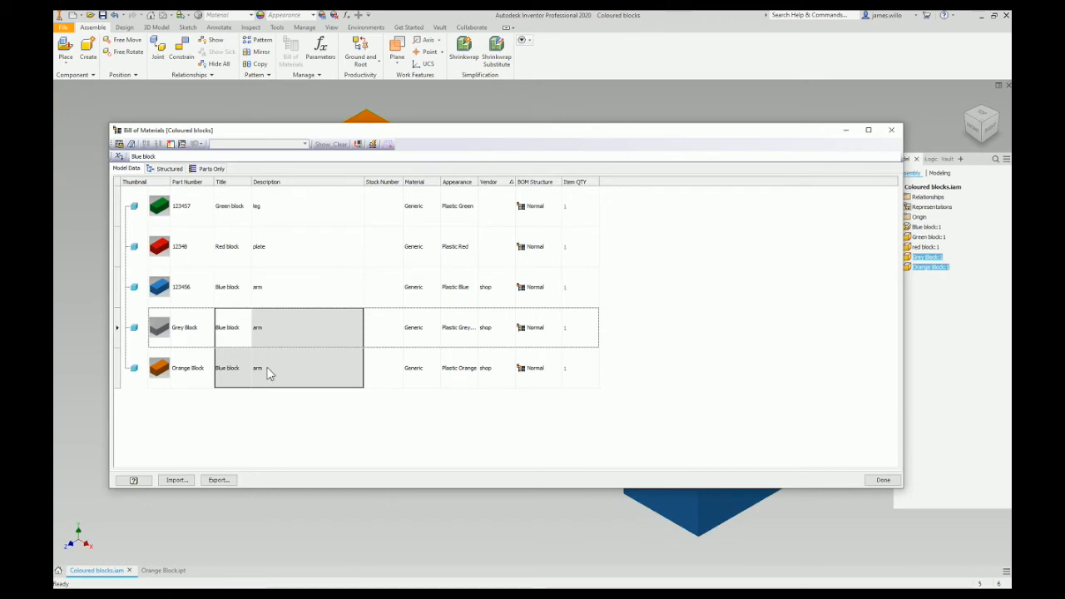
left_click(495, 326)
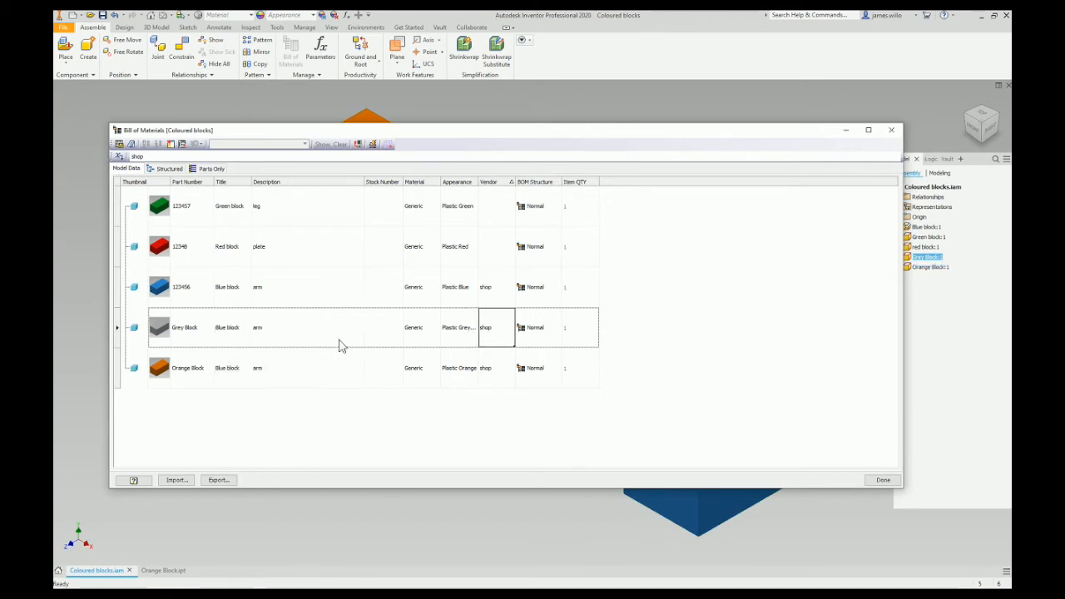
left_click(232, 326)
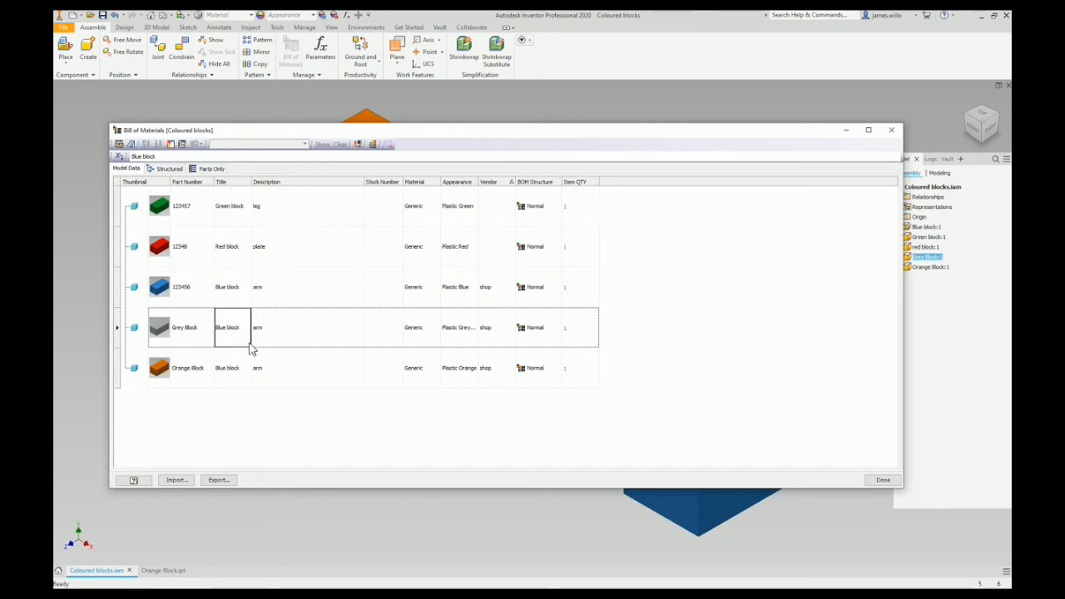
left_click(496, 247)
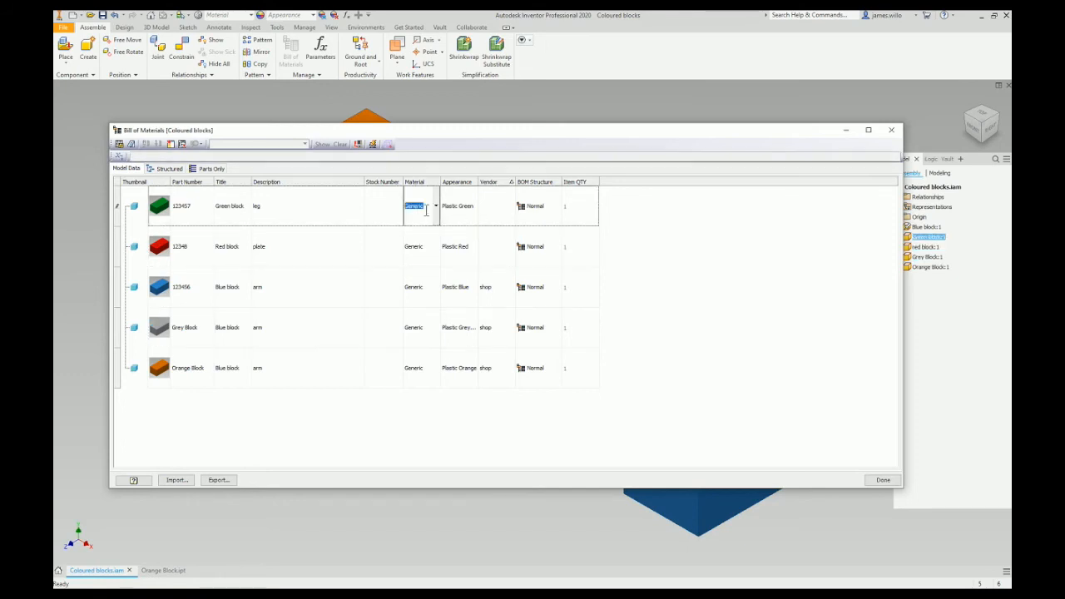
- Make every block's material Aluminium, finish with Done and select the green block
left_click(434, 206)
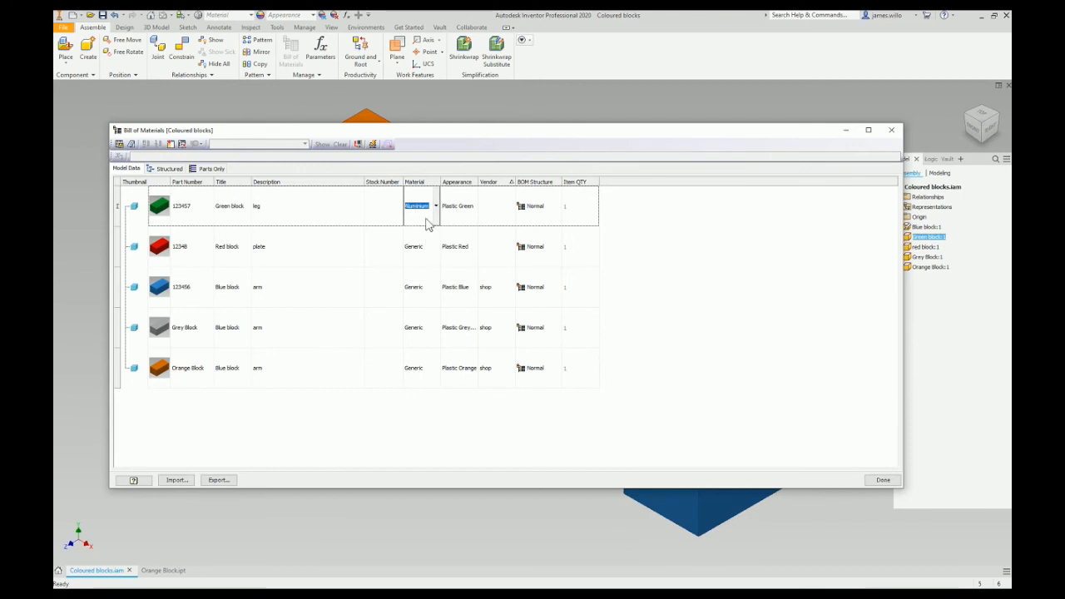
left_click(419, 206)
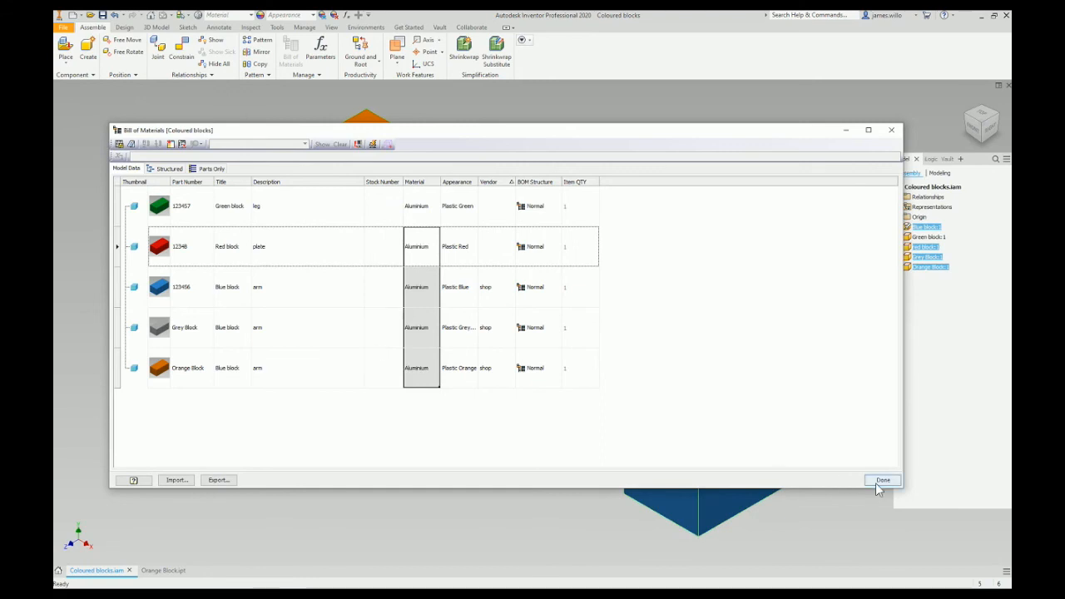
left_click(881, 479)
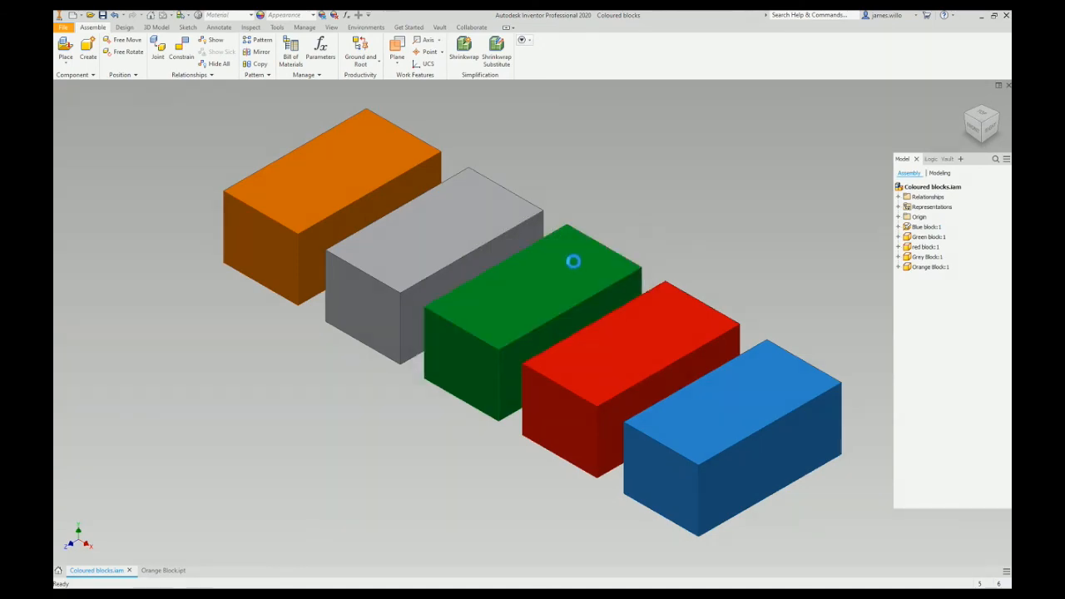
left_click(573, 263)
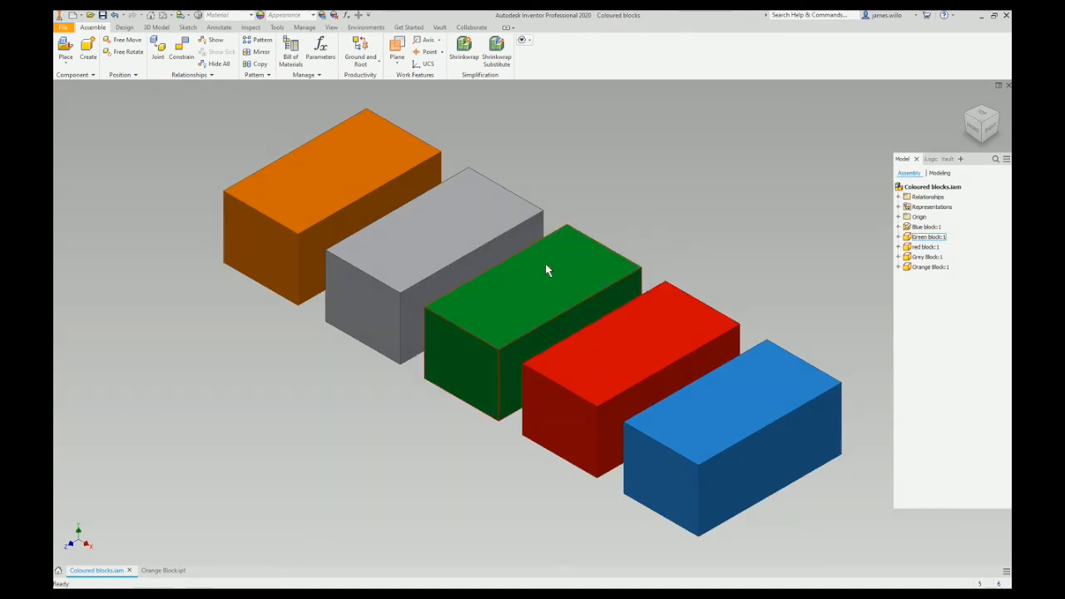